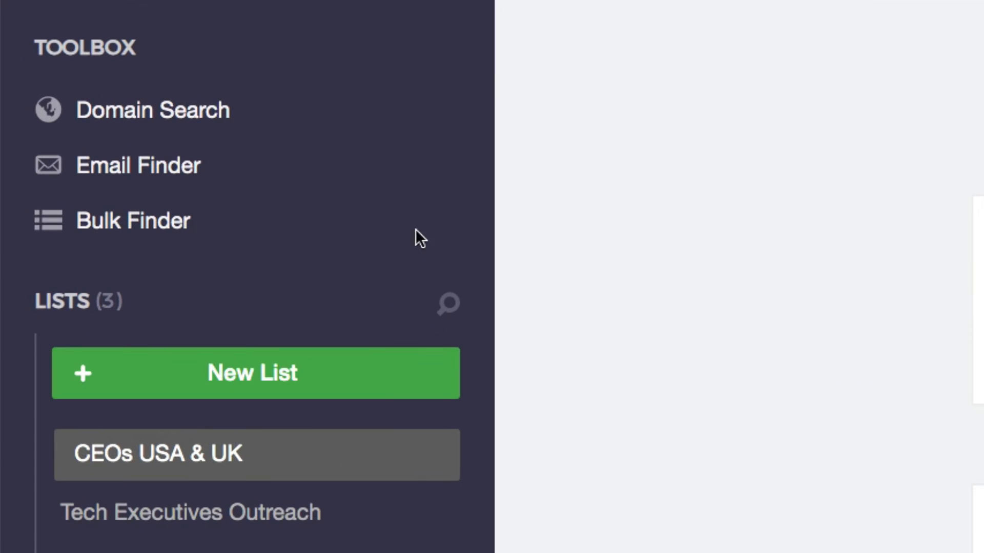
# Run a Domain Search for IBM to load its company details and leads.
pyautogui.click(163, 109)
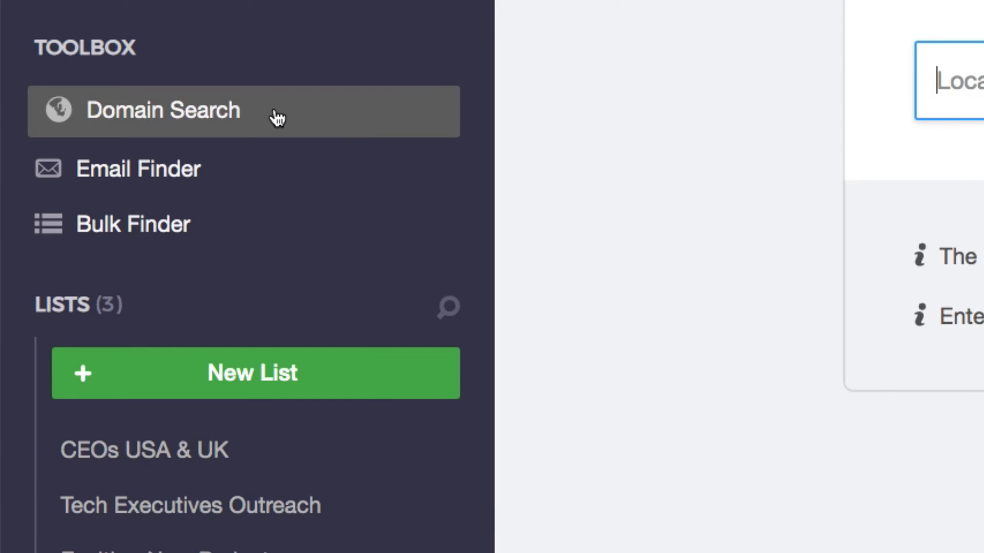
pyautogui.click(163, 111)
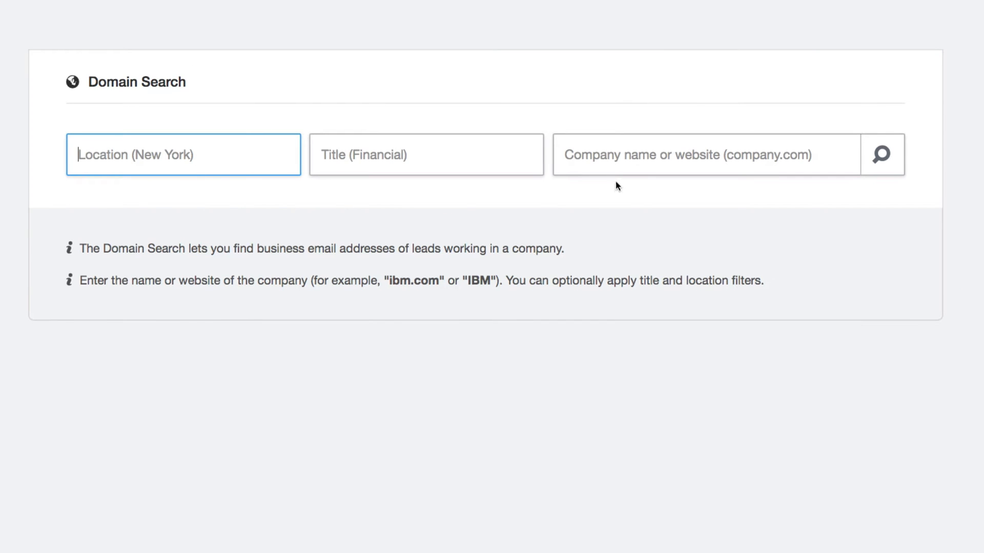
pyautogui.write('ibm')
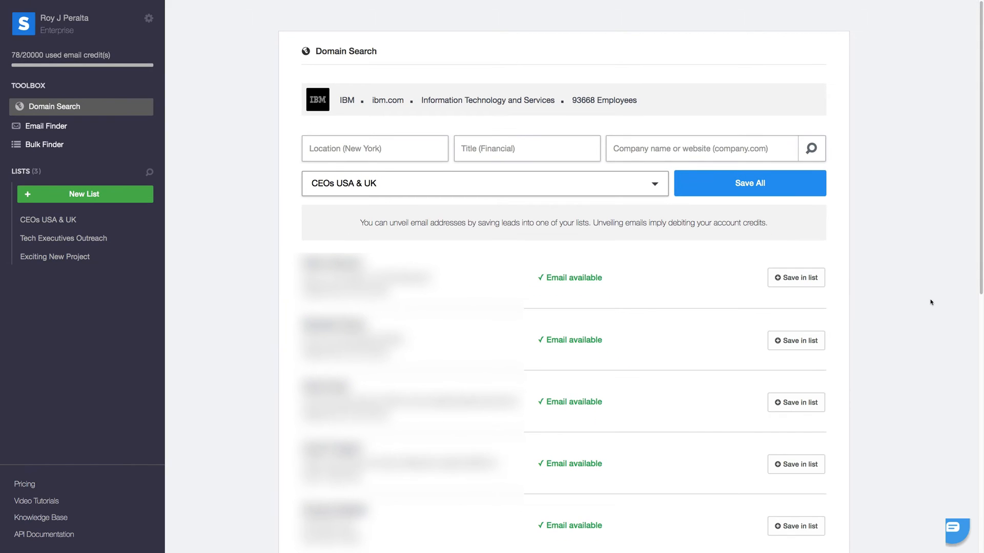
# Choose Tech Executives Outreach as the destination list for saved leads.
pyautogui.scroll(-3)
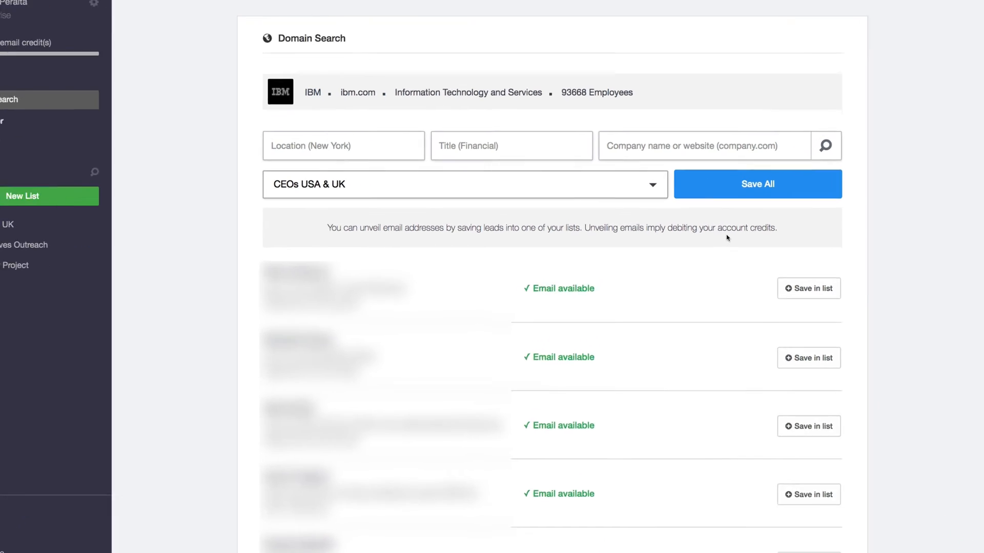
pyautogui.click(464, 184)
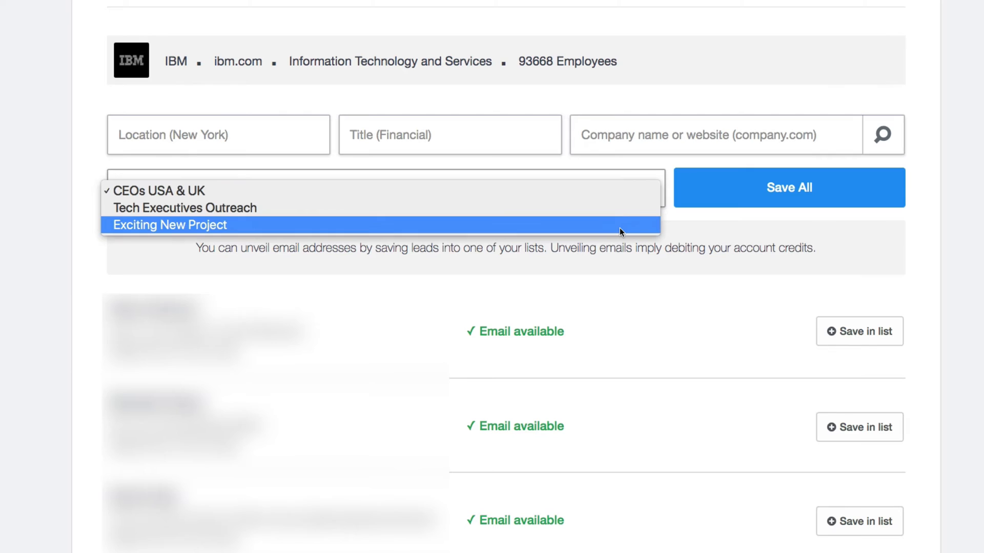
pyautogui.click(182, 208)
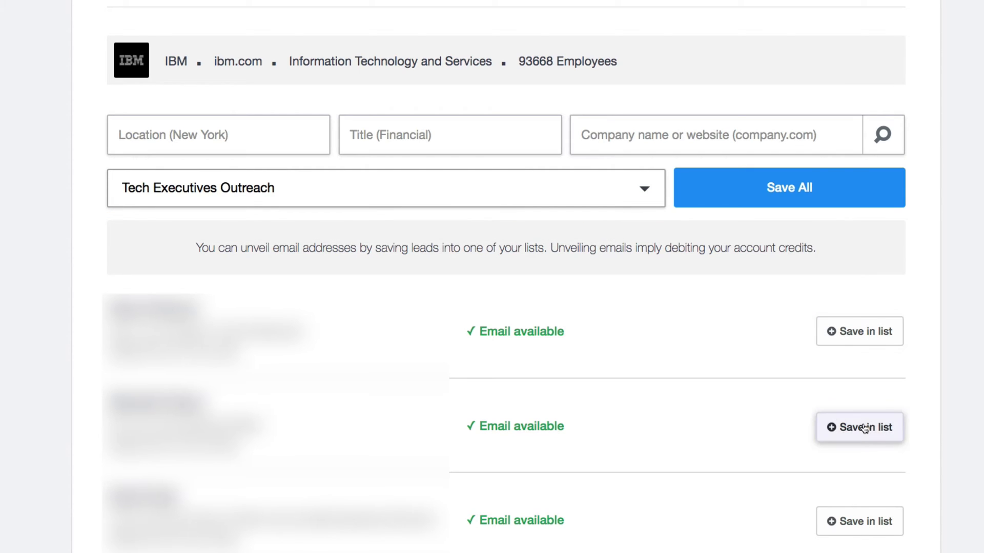
pyautogui.moveTo(797, 201)
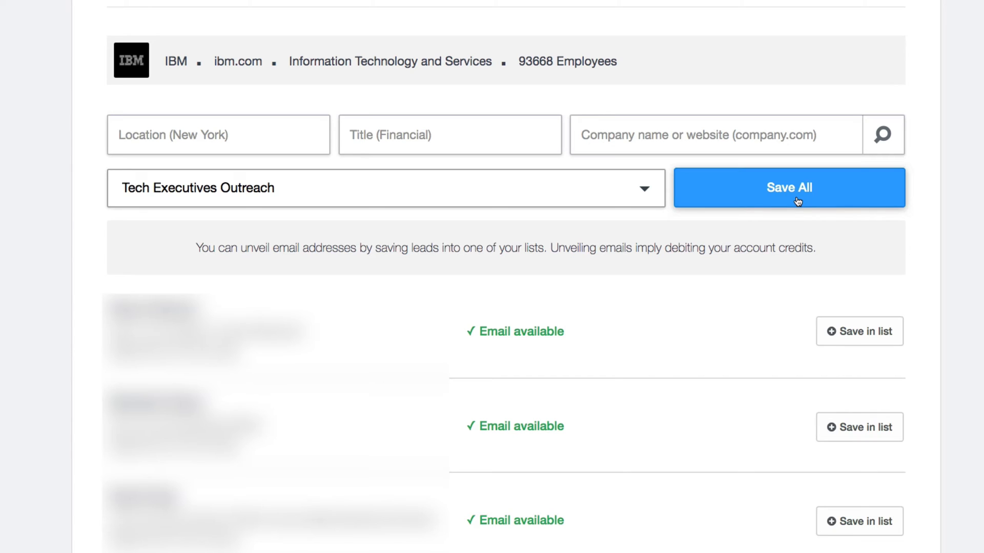
# Filter the ibm.com leads by location Denver and title Manager, then rerun the search.
pyautogui.write('ibm.com')
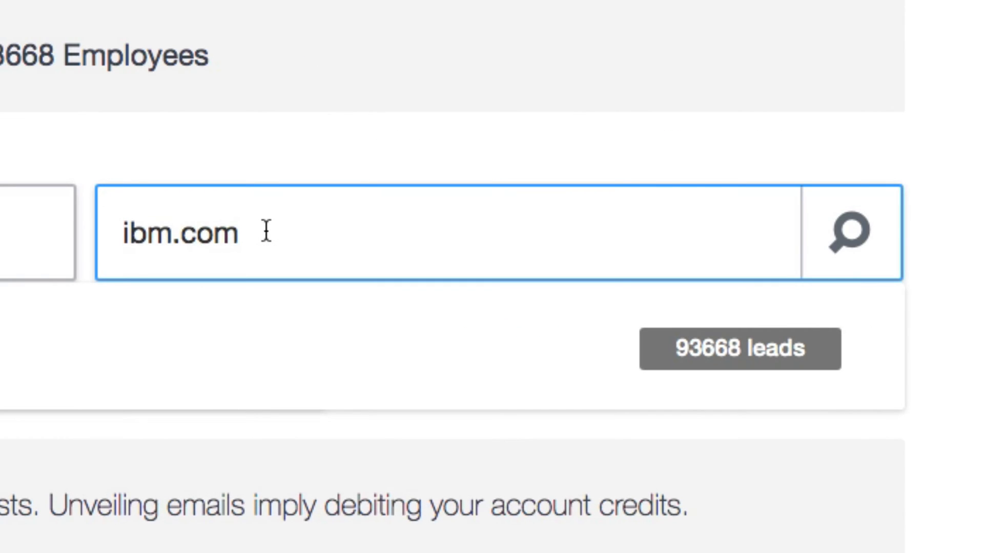
pyautogui.click(852, 222)
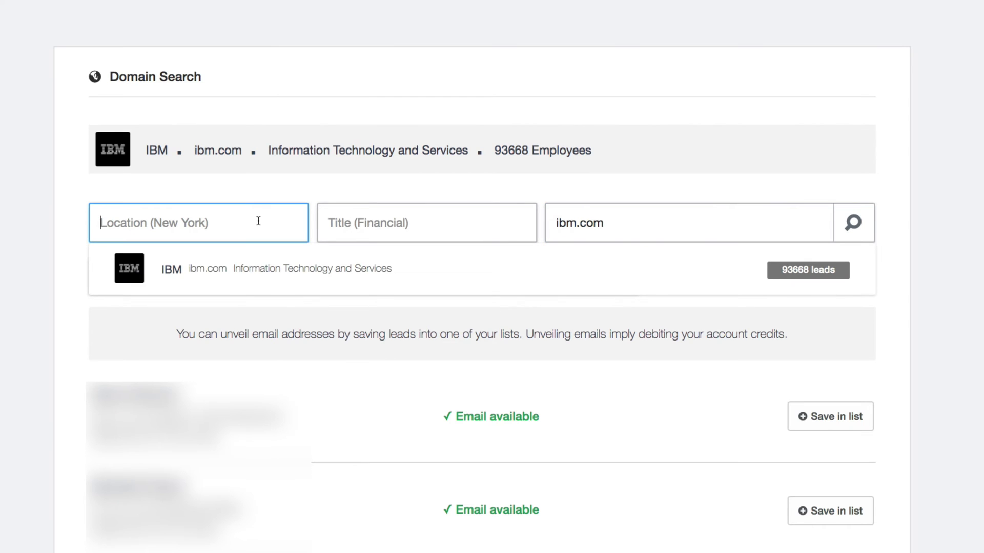
pyautogui.write('Denver')
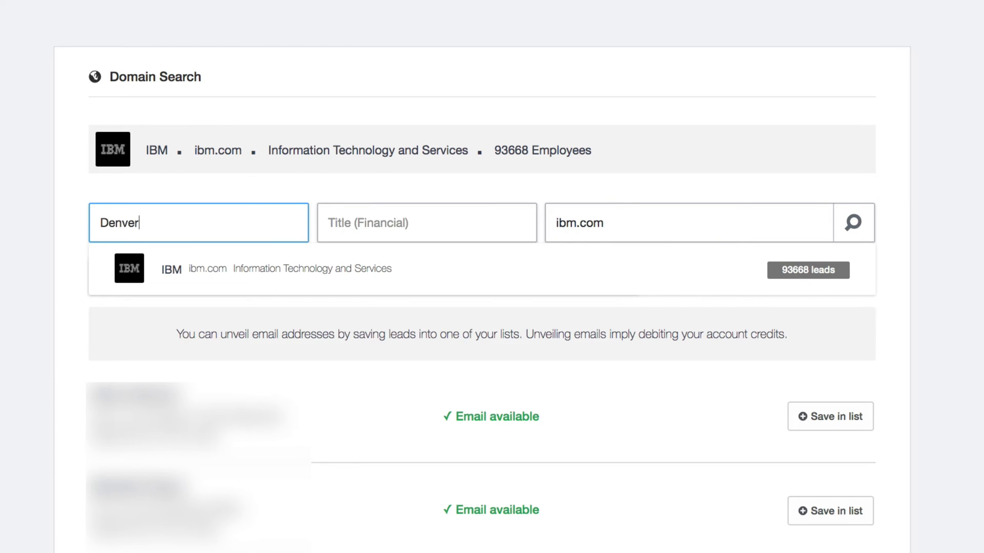
pyautogui.write('Manag')
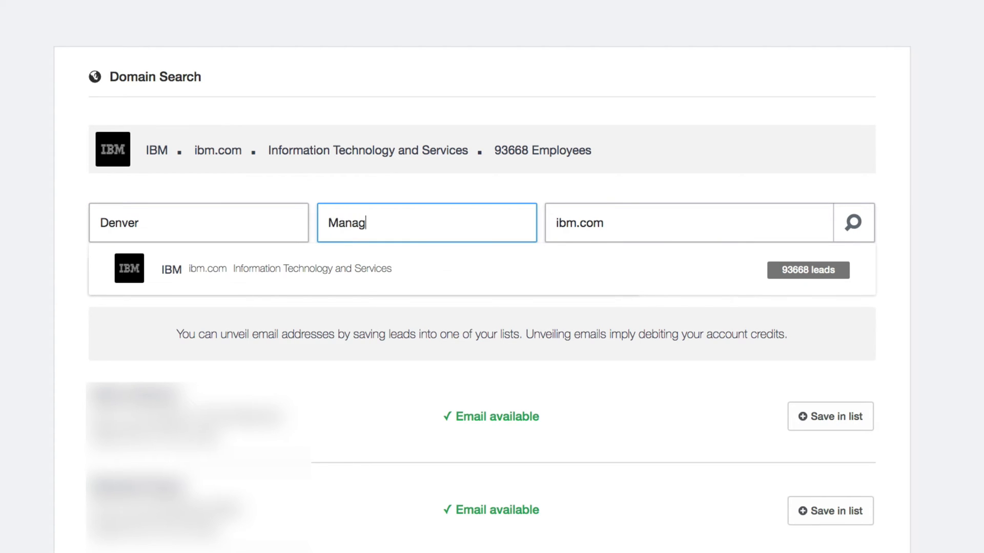
pyautogui.write('er')
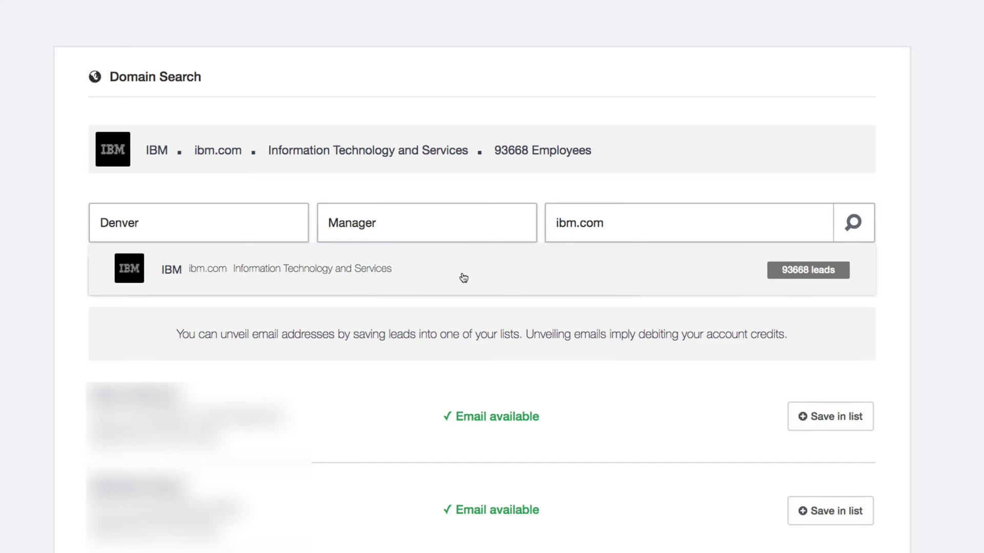
pyautogui.click(852, 223)
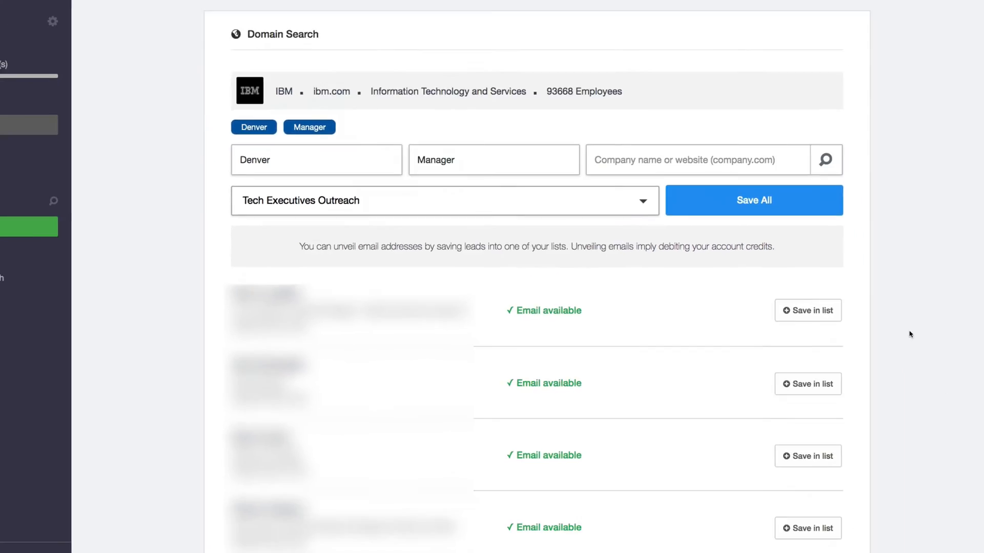
# Save all filtered Denver IBM manager leads into Tech Executives Outreach.
pyautogui.scroll(-3)
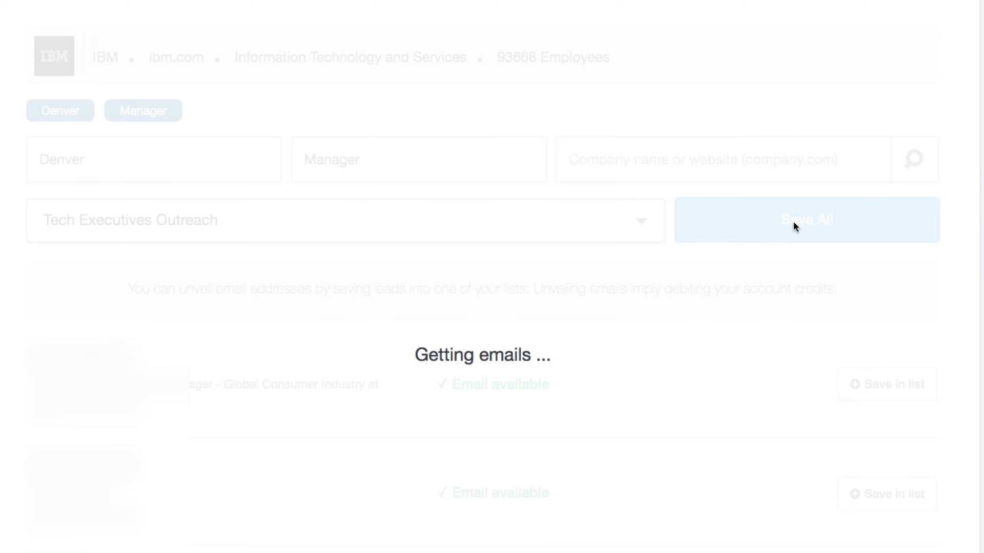
pyautogui.click(805, 220)
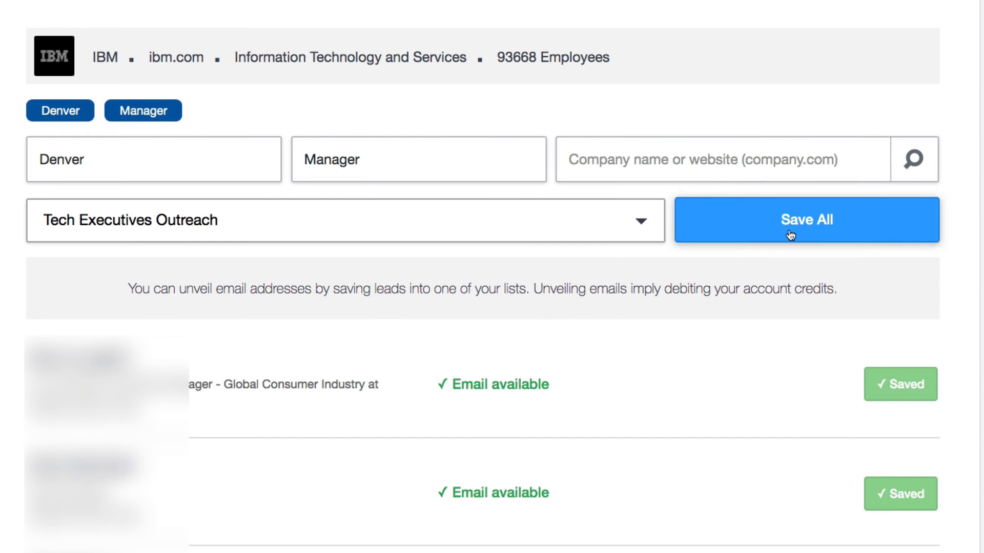
pyautogui.click(805, 219)
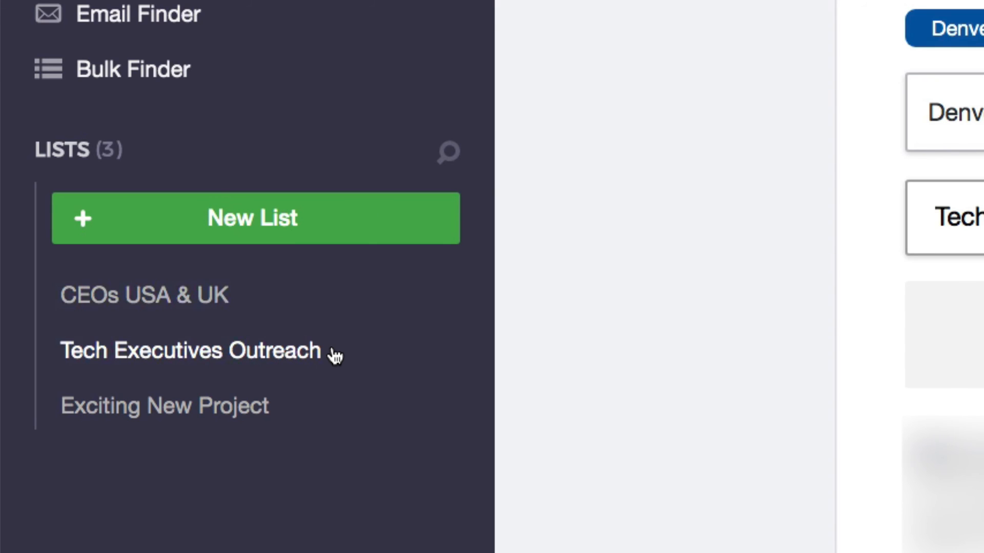
# View the Tech Executives Outreach list with its 26 leads and unveiled emails.
pyautogui.click(188, 350)
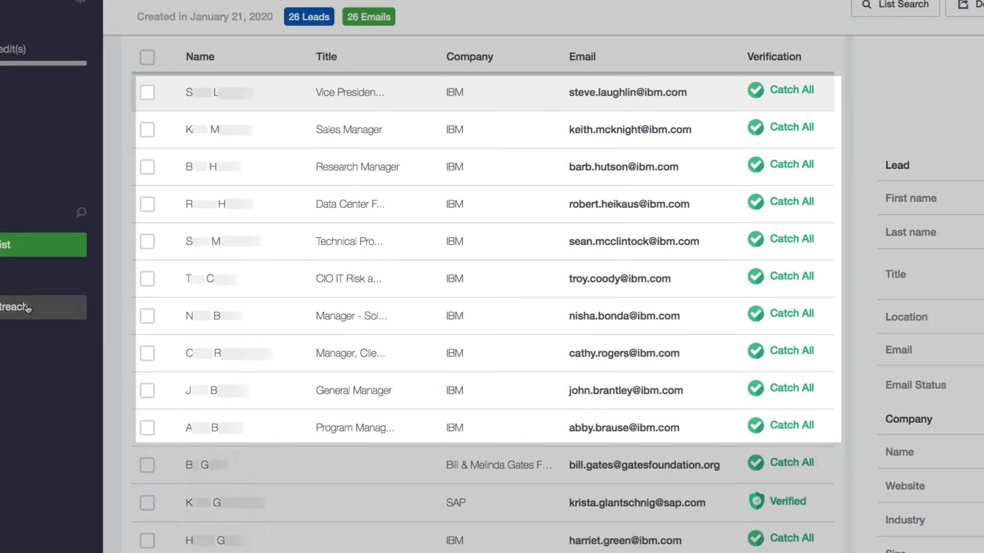